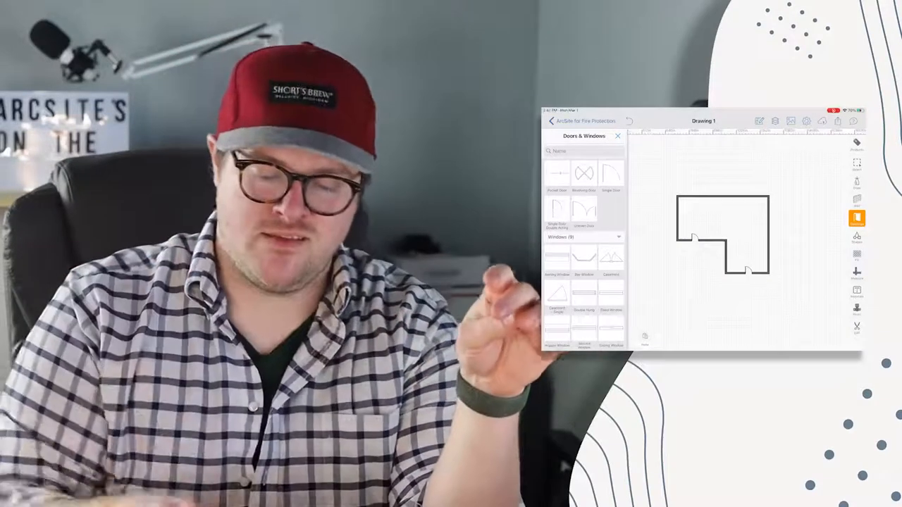
- Add the Electrical library from Get More Shapes in the shape library manager
{"action": "left_click", "coordinate": [857, 236]}
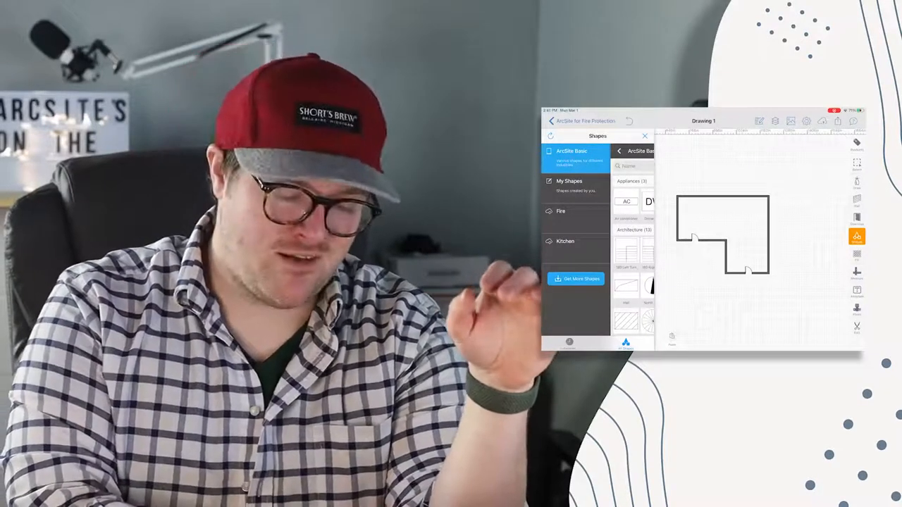
{"action": "left_click", "coordinate": [575, 279]}
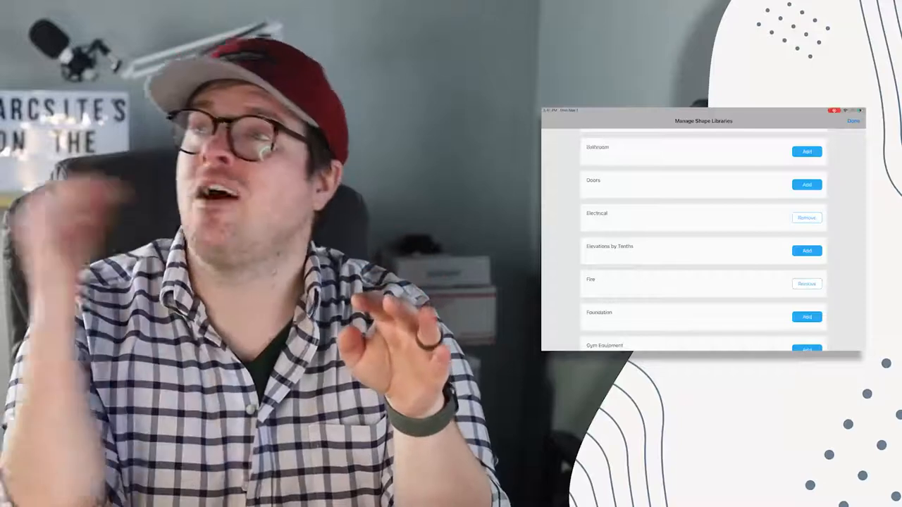
{"action": "left_click", "coordinate": [853, 121]}
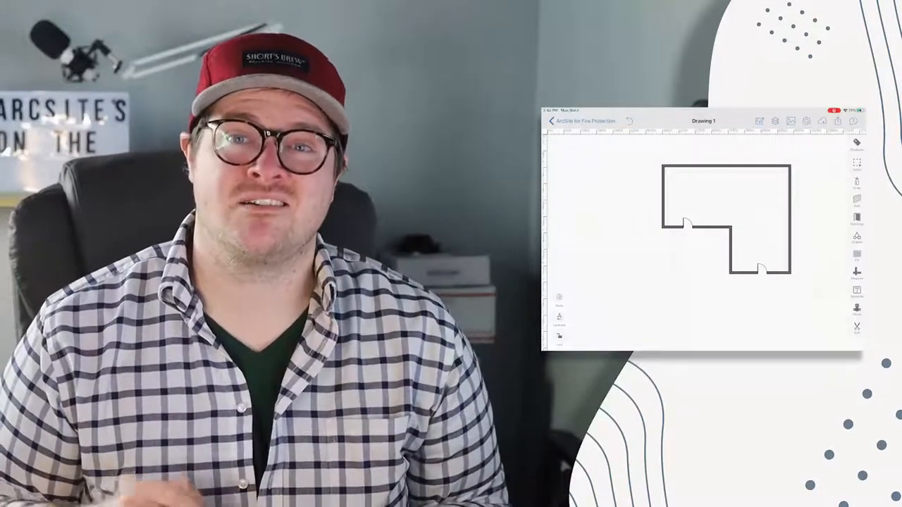
- Insert the wall-with-white-shelf photo from the Photo Library into the drawing
{"action": "left_click", "coordinate": [857, 309]}
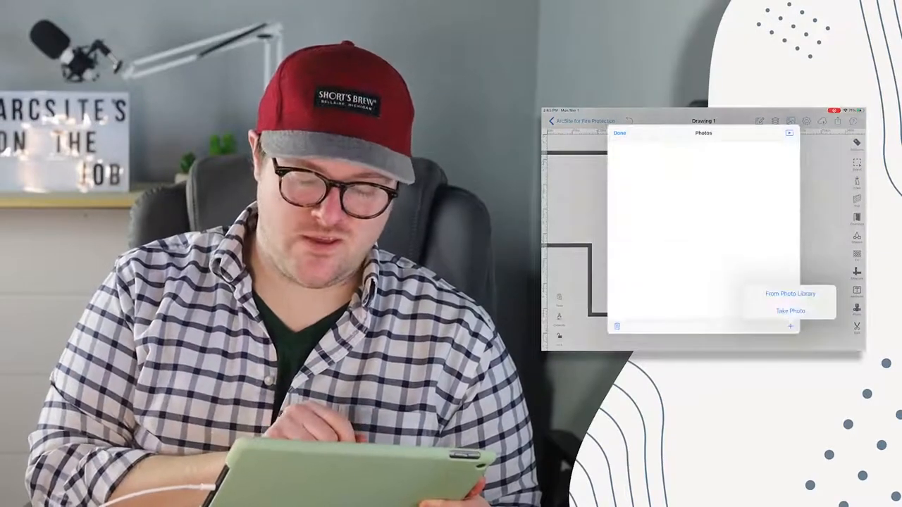
{"action": "left_click", "coordinate": [789, 311]}
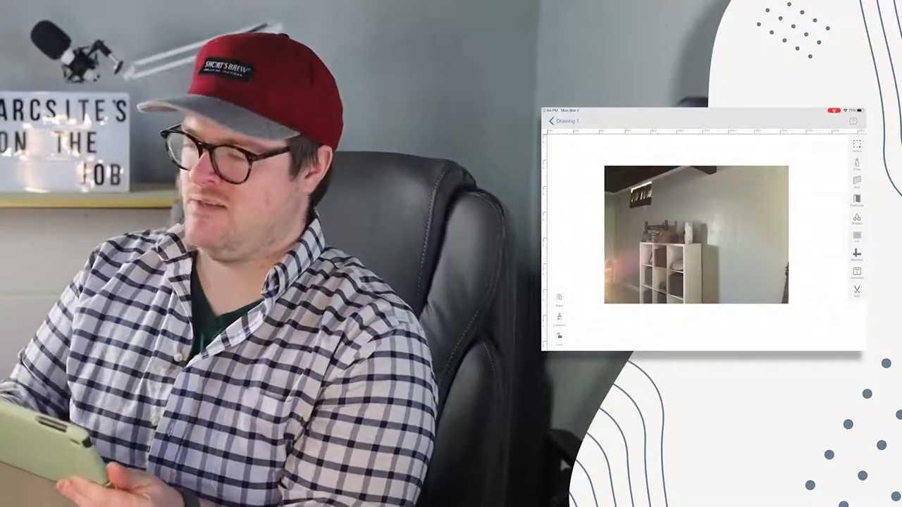
- Add an arrowed callout note reading 'Fire started here' on the photo
{"action": "left_click", "coordinate": [857, 274]}
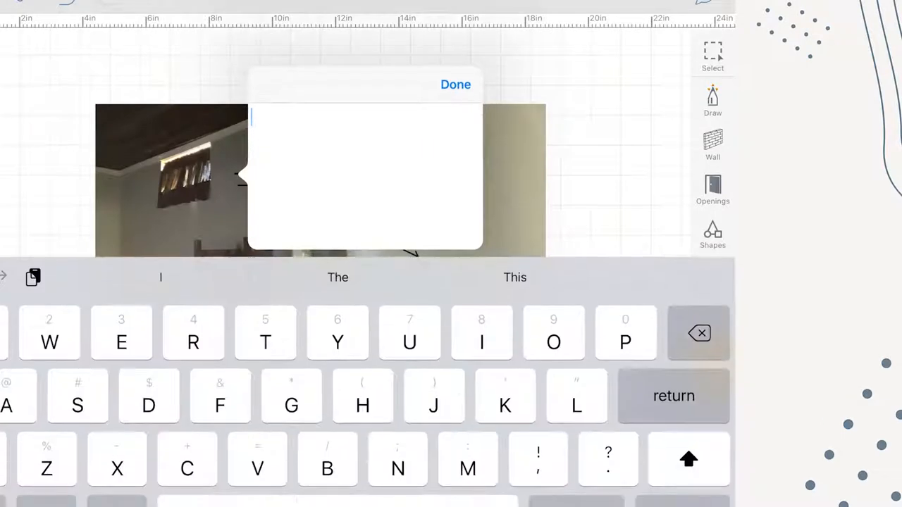
{"action": "type", "text": "ire started here"}
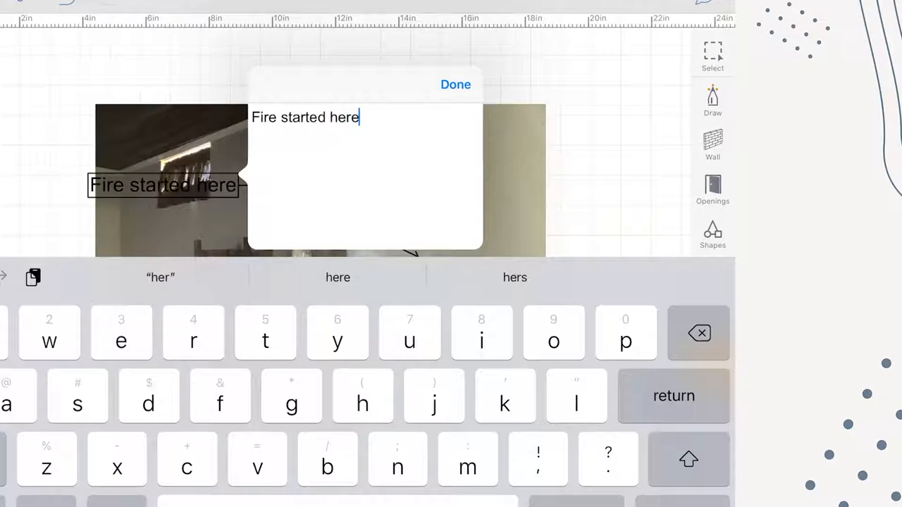
{"action": "left_click", "coordinate": [455, 85]}
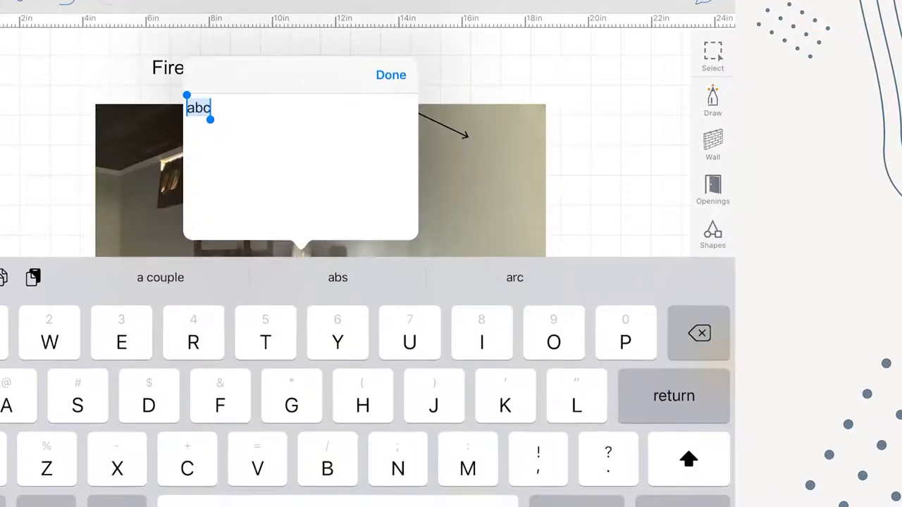
- Add a 'North wall' text caption below the photo
{"action": "type", "text": "North wall"}
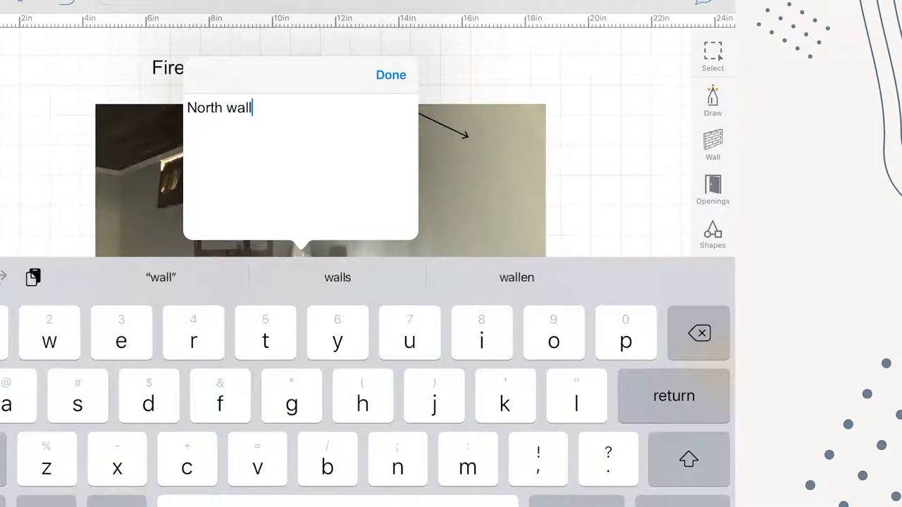
{"action": "left_click", "coordinate": [392, 75]}
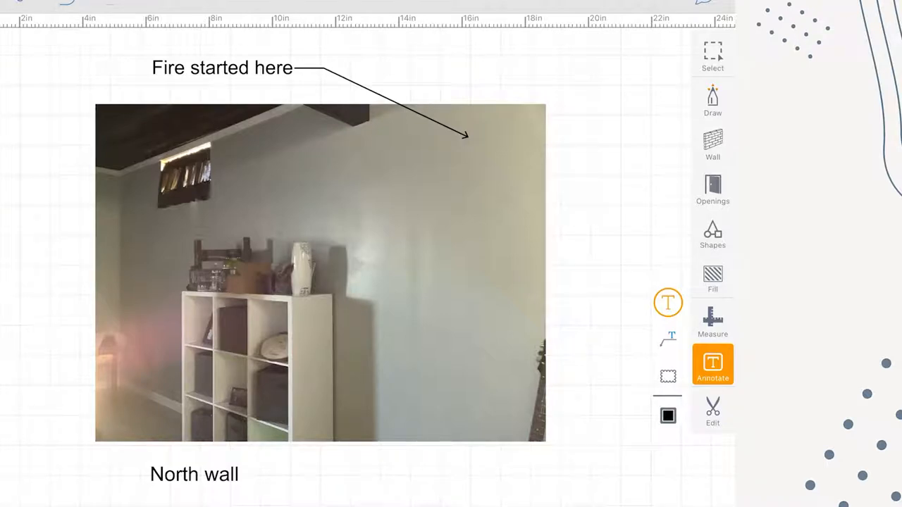
- Review the annotation Style settings and return to the Drawing 1 floor plan
{"action": "left_click", "coordinate": [713, 99]}
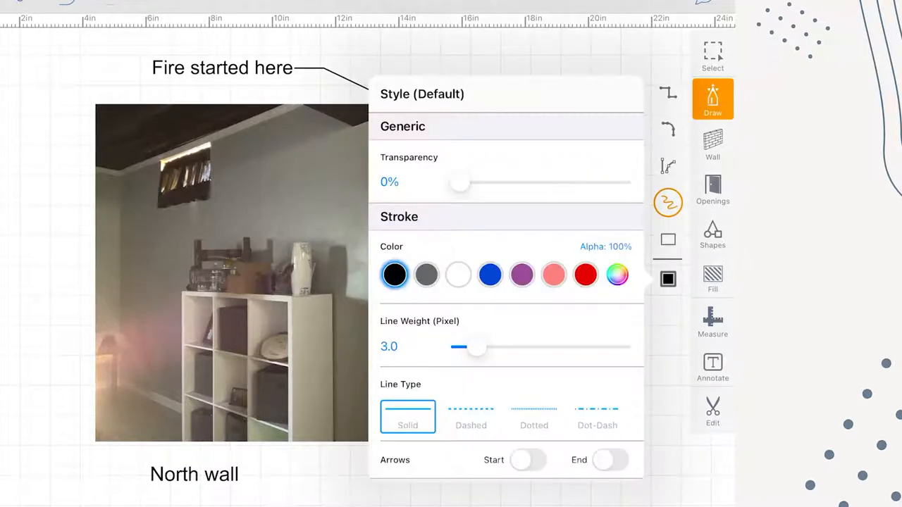
{"action": "left_click", "coordinate": [521, 273]}
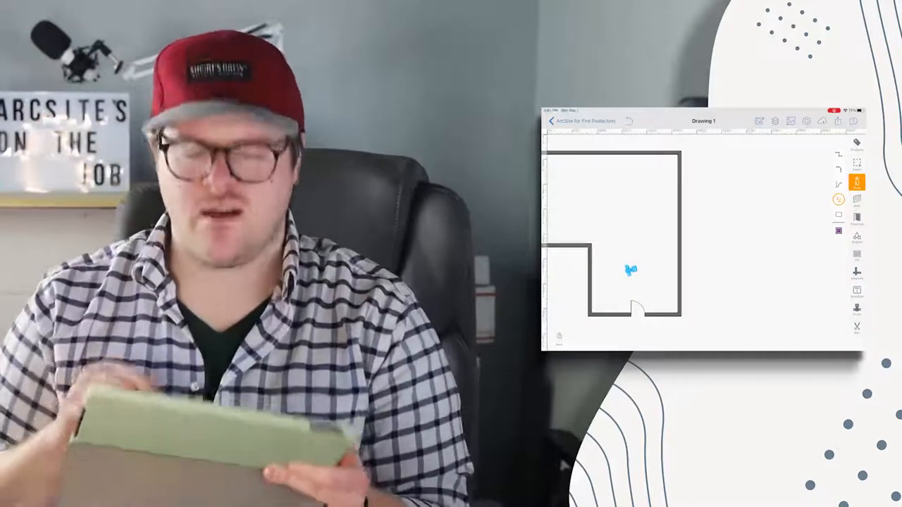
- Insert a second photo from the Photo Library into the room outline
{"action": "left_click", "coordinate": [857, 309]}
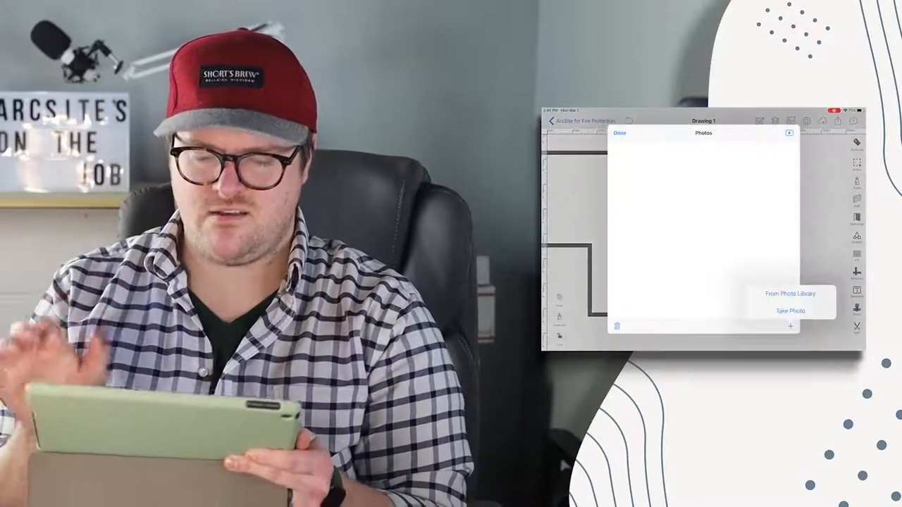
{"action": "left_click", "coordinate": [789, 311]}
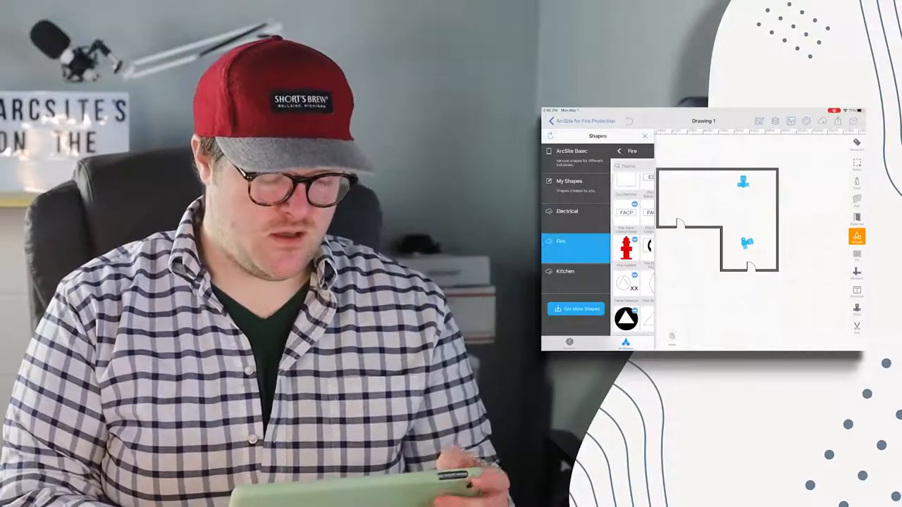
- Place a custom O symbol from My Shapes > Custom onto the plan
{"action": "left_click", "coordinate": [569, 180]}
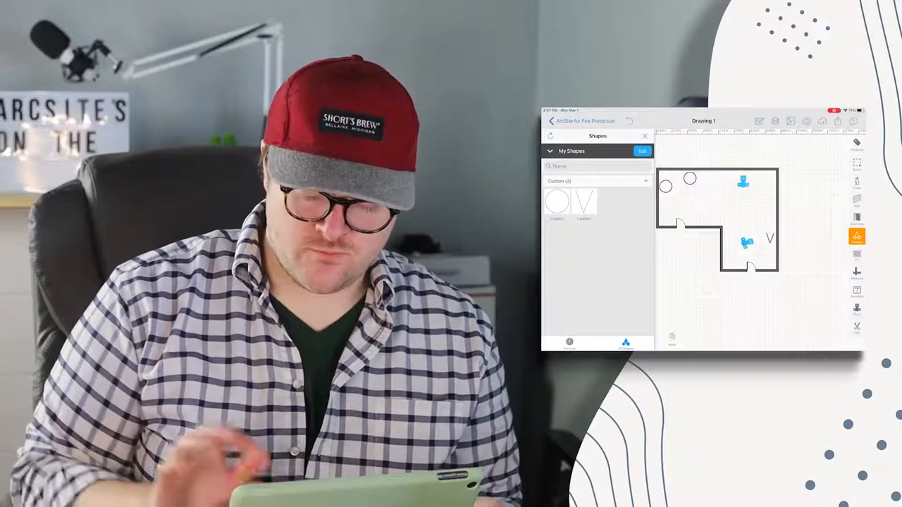
{"action": "left_click", "coordinate": [551, 135]}
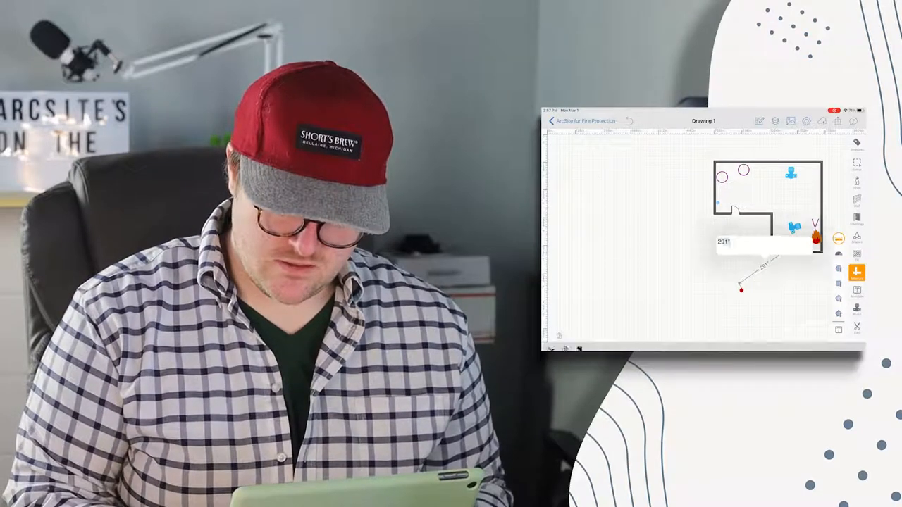
- Export Drawing 1 as a PDF and reach the share sheet
{"action": "left_click", "coordinate": [724, 243]}
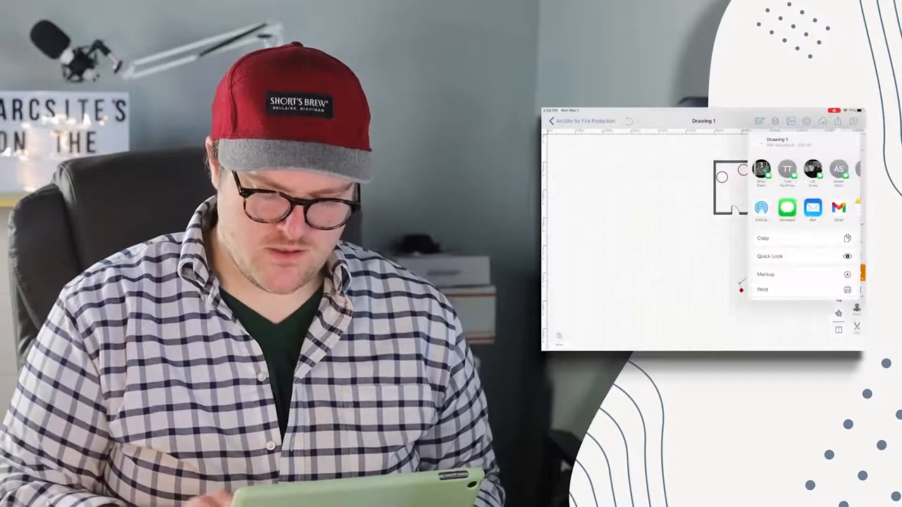
- Send Drawing 1.pdf via Mail and scroll the preview to the annotated photo pages
{"action": "left_click", "coordinate": [811, 207]}
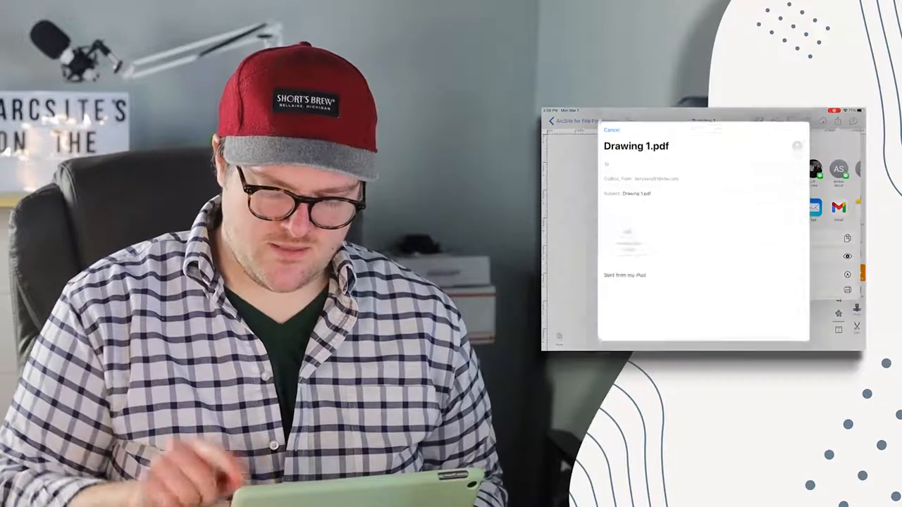
{"action": "left_click", "coordinate": [612, 130]}
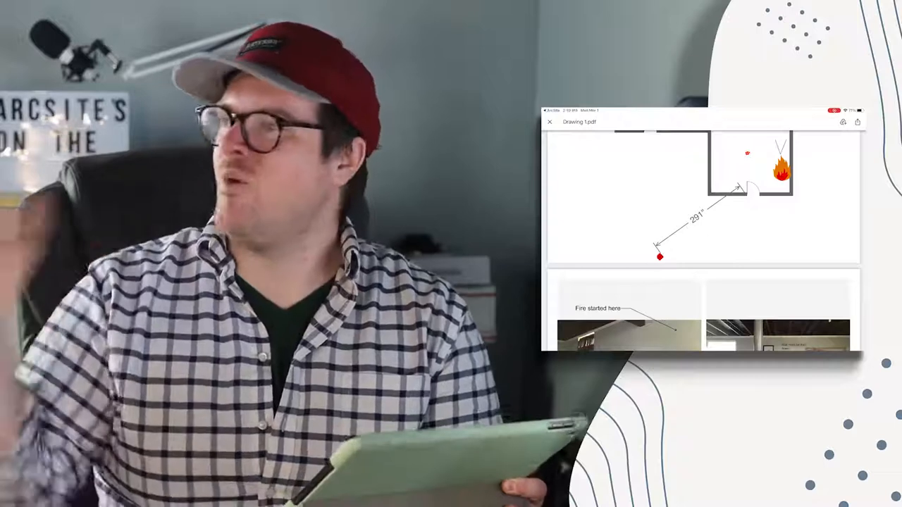
{"action": "scroll", "scroll_direction": "down", "scroll_amount": 3}
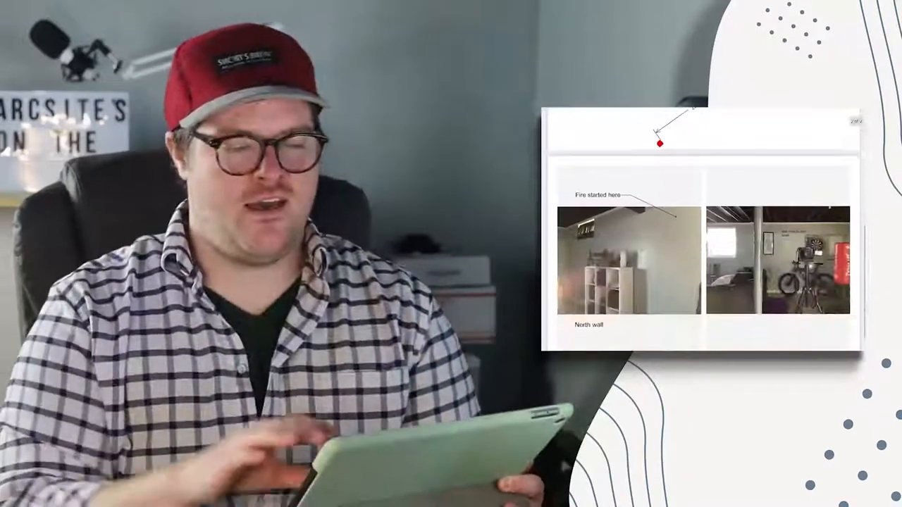